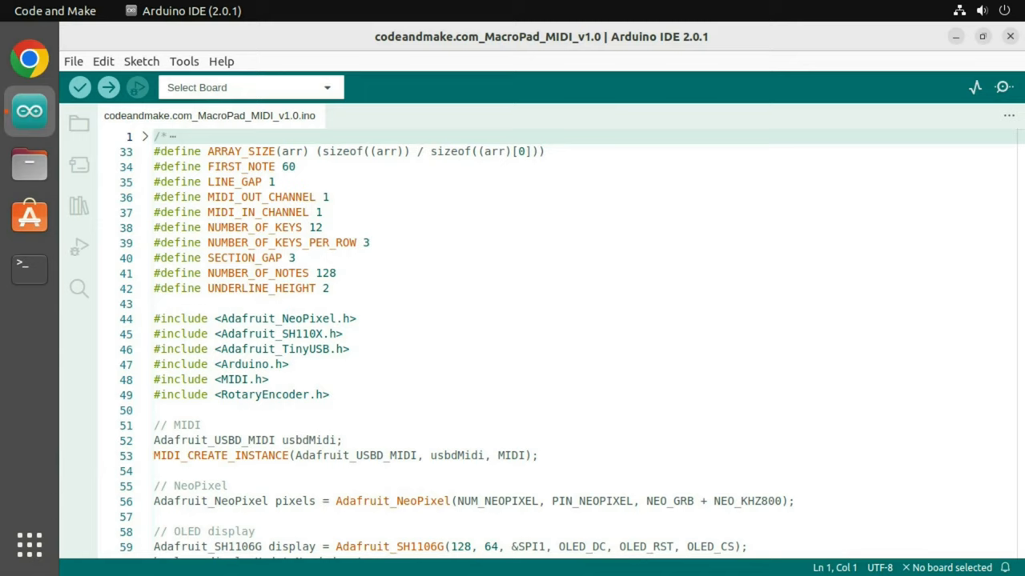
# Add the earlephilhower package_rp2040_index.json URL to the additional boards manager URLs in Preferences
pyautogui.click(73, 61)
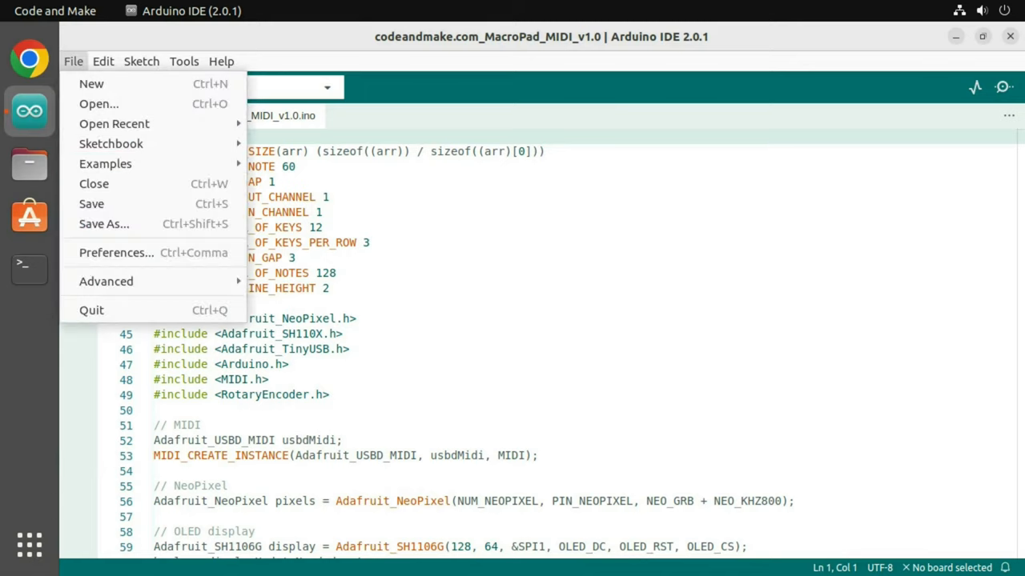
pyautogui.moveTo(116, 252)
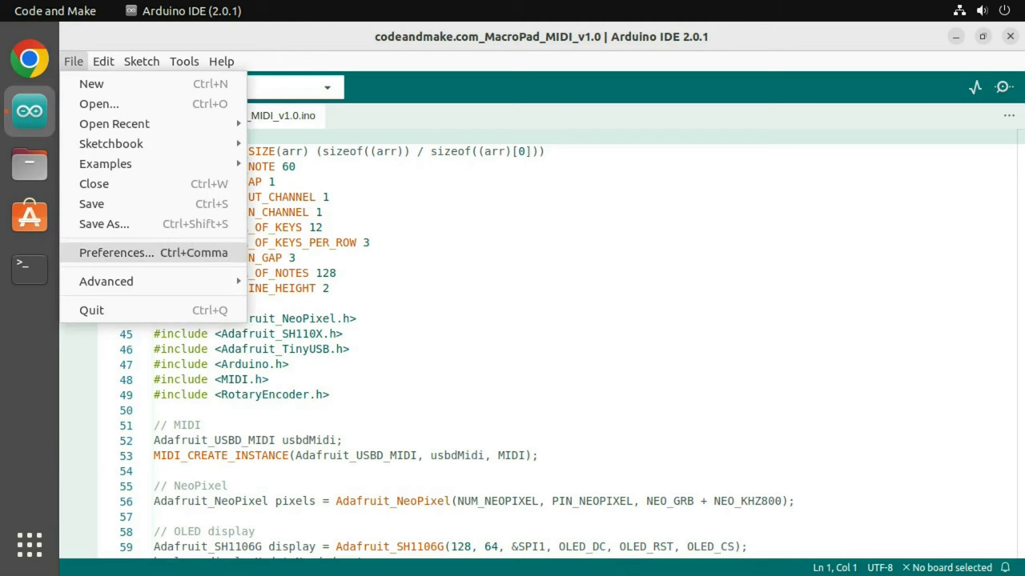
pyautogui.click(117, 252)
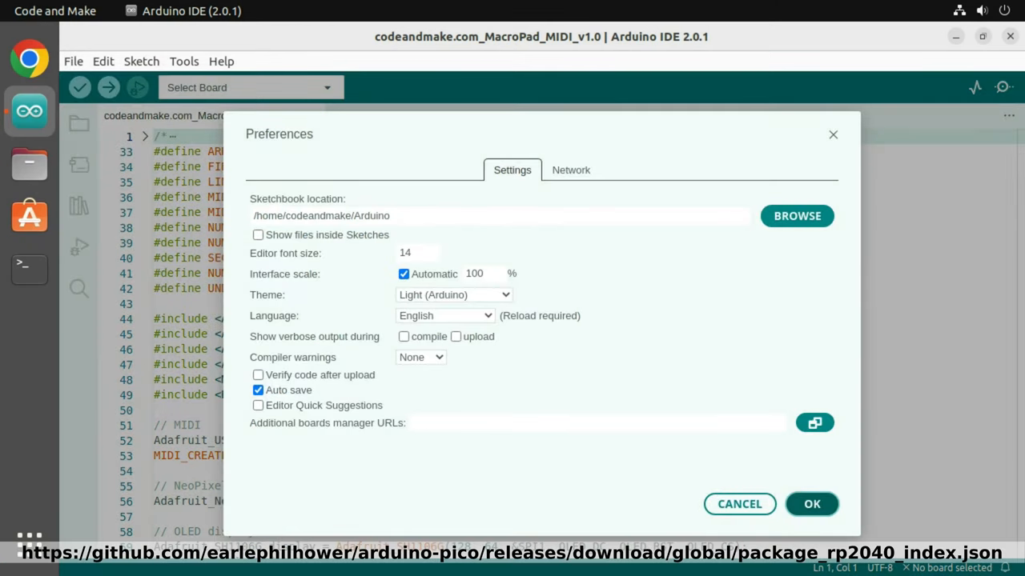
pyautogui.click(813, 422)
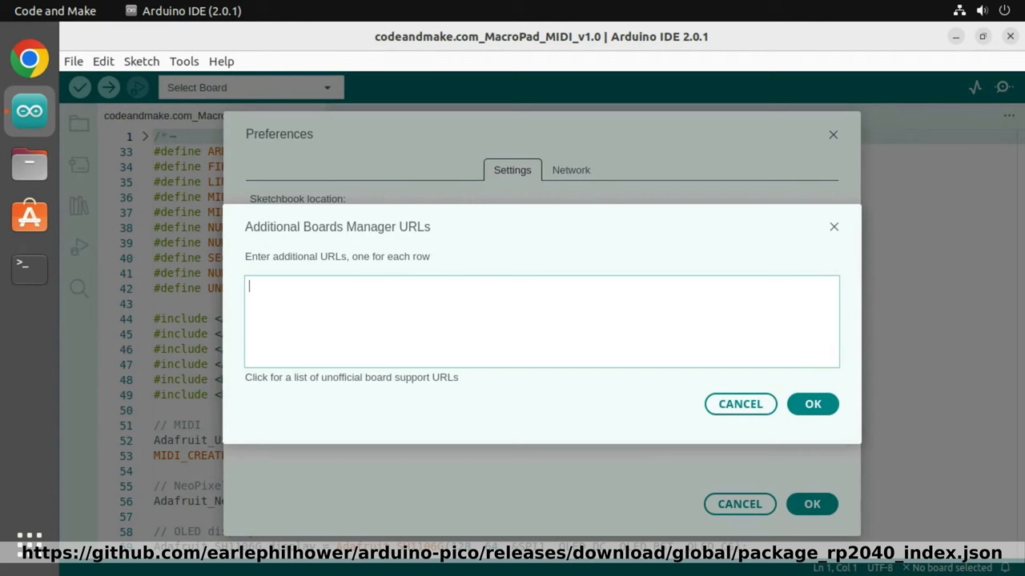
pyautogui.write('https://github.com/earlephilhower/arduino-pico/releases/download/global/package_rp2040_index.json')
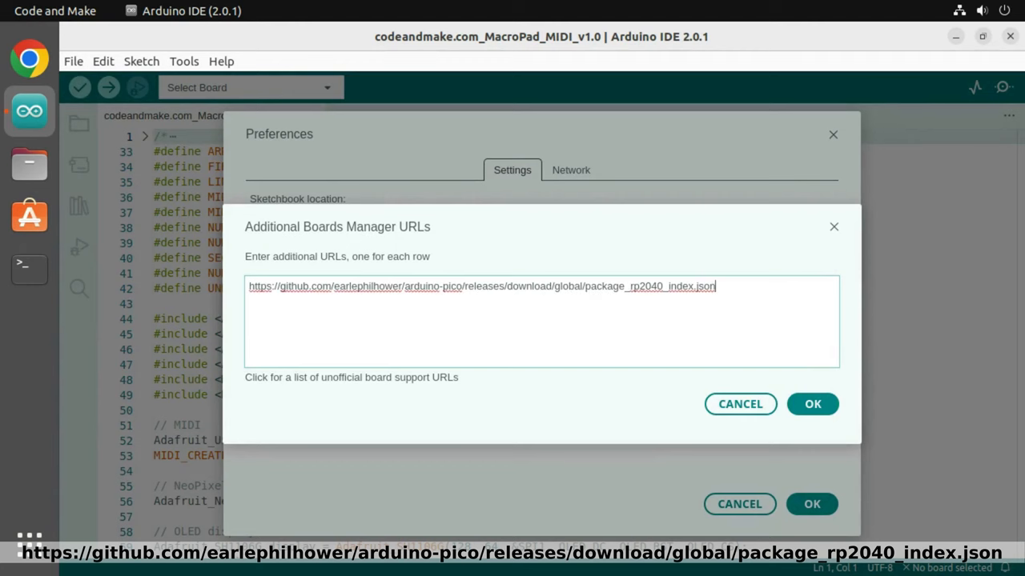
pyautogui.click(812, 404)
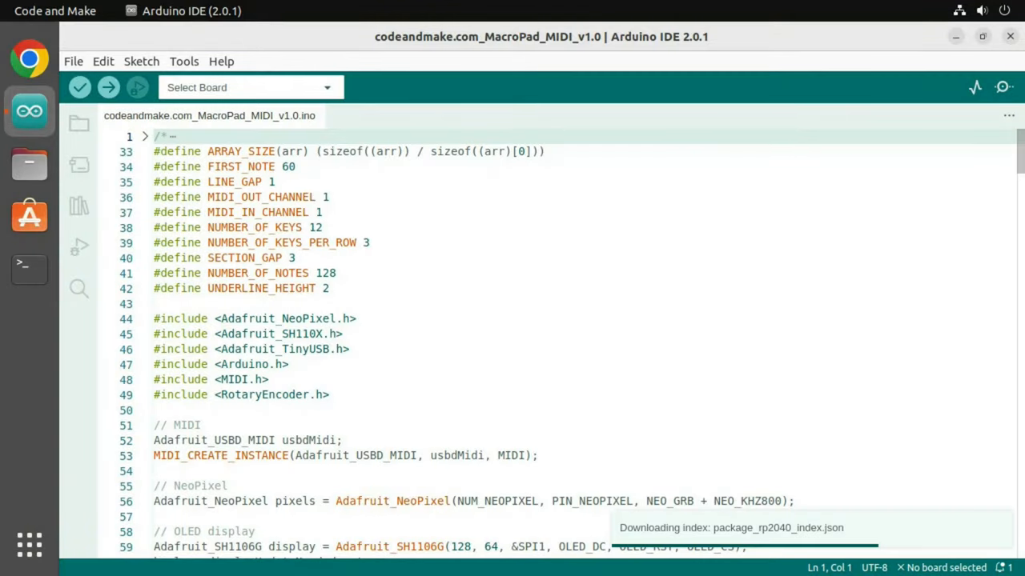
# Install the Raspberry Pi Pico/RP2040 2.6.3 board package by Earle F. Philhower from Boards Manager
pyautogui.click(185, 61)
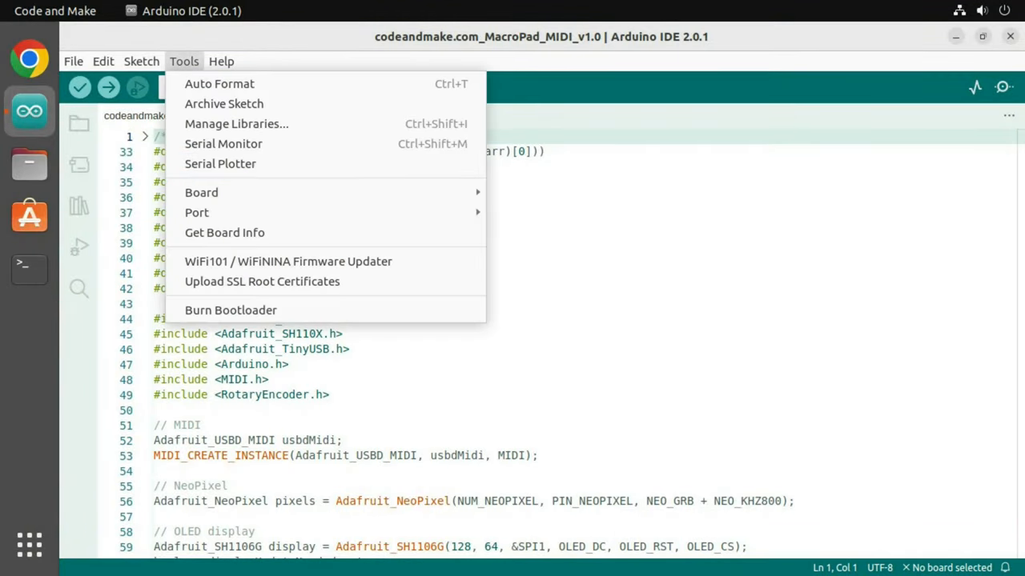
pyautogui.moveTo(200, 192)
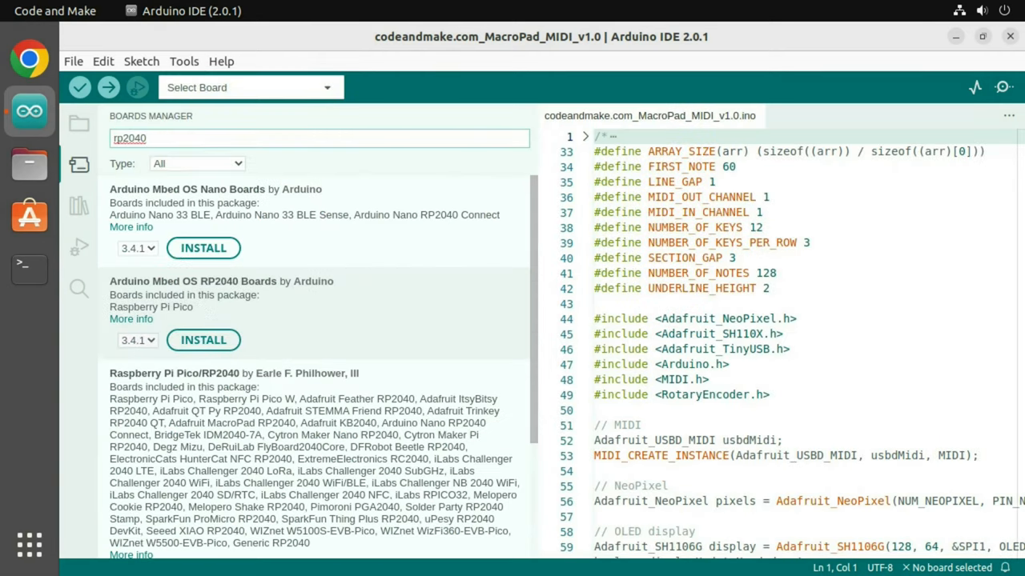
pyautogui.click(148, 138)
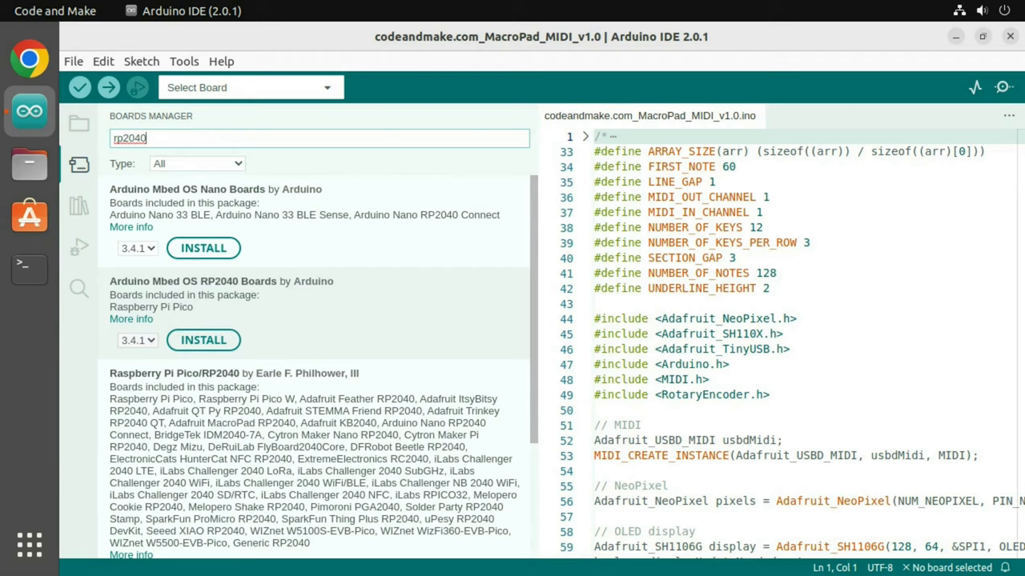
pyautogui.scroll(-3)
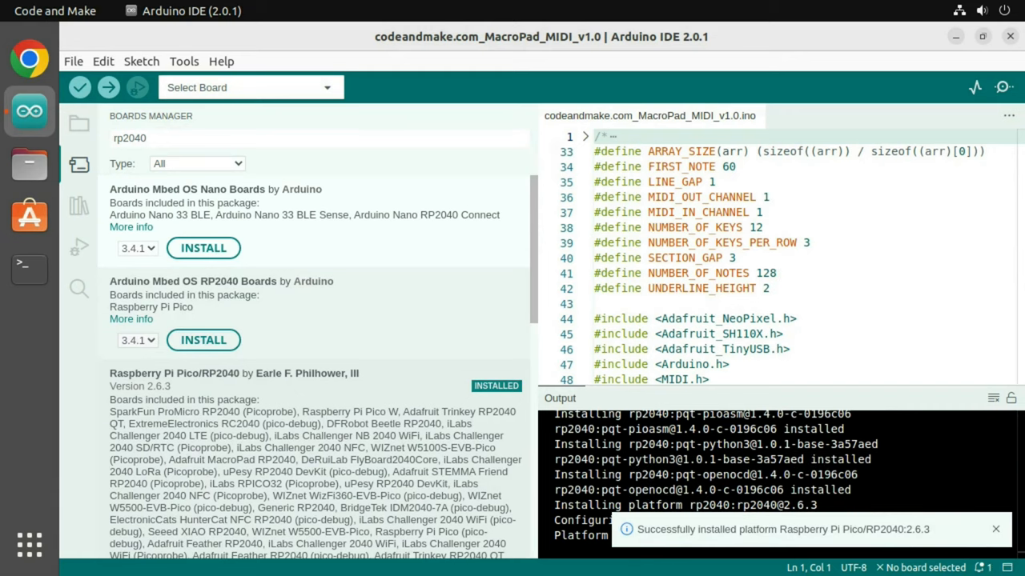
# Select Adafruit MacroPad RP2040 as the board on port /dev/ttyACM0
pyautogui.click(184, 60)
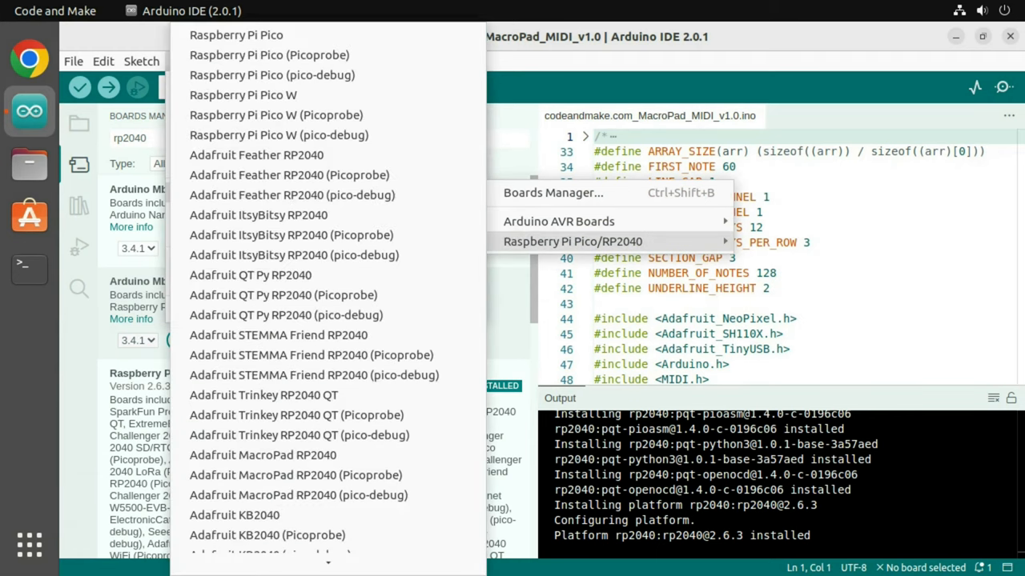
pyautogui.moveTo(309, 434)
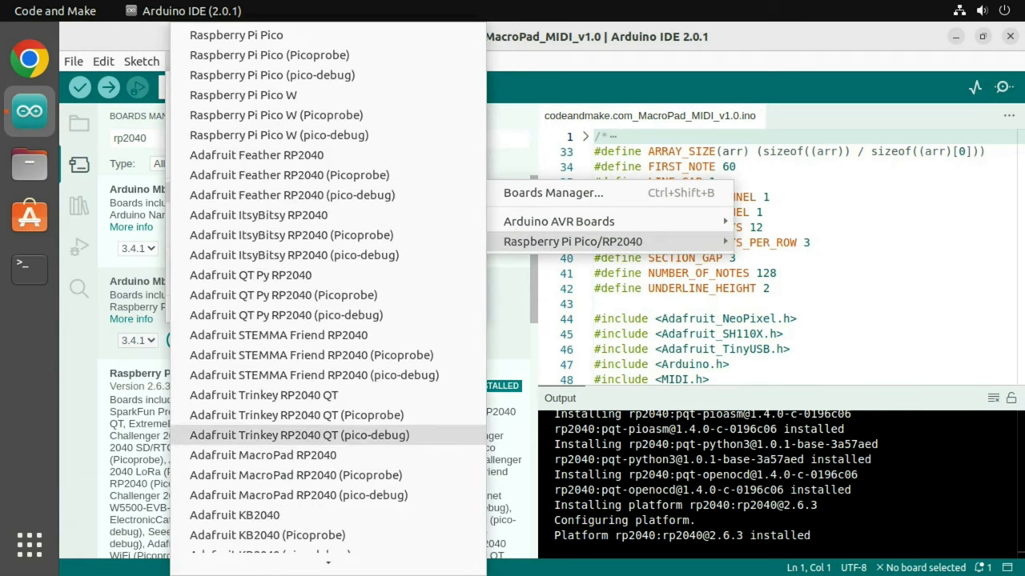
pyautogui.moveTo(262, 454)
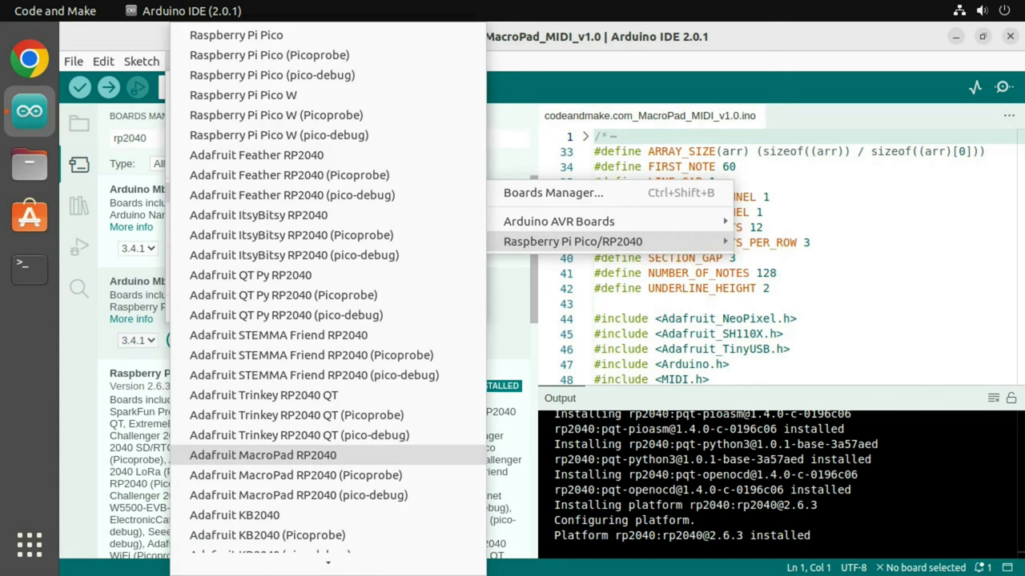
pyautogui.click(262, 454)
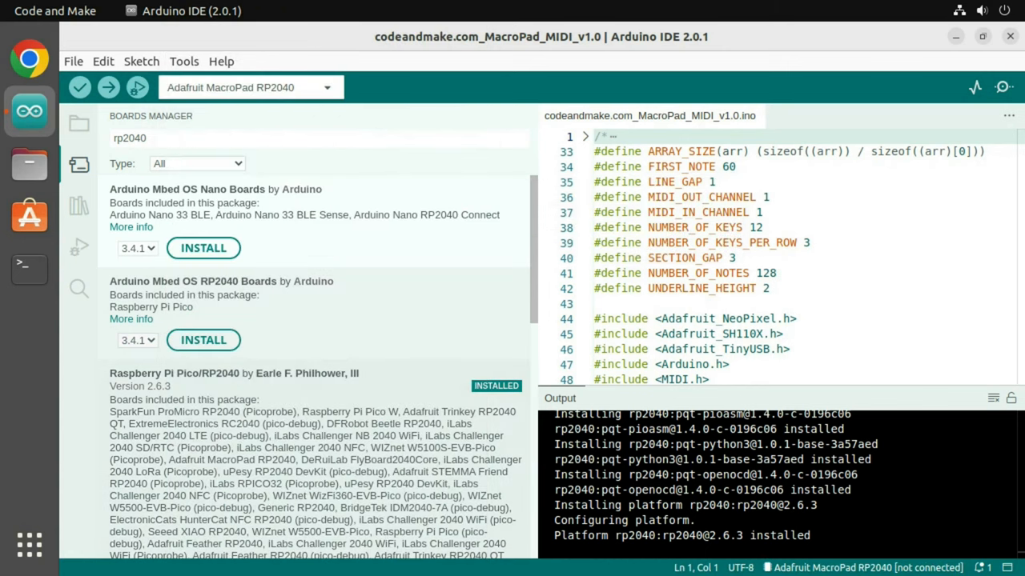
pyautogui.click(184, 61)
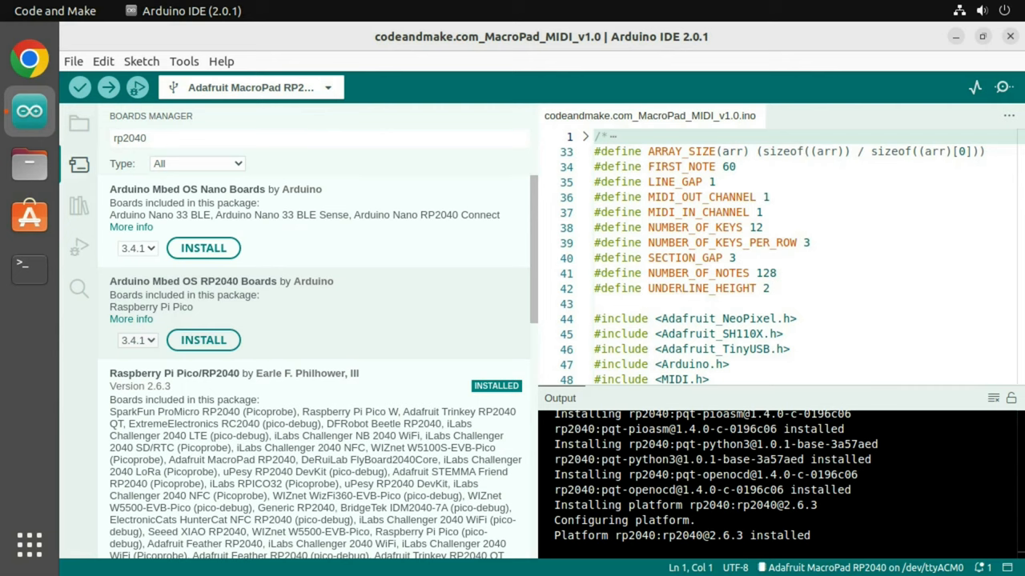
# Install the Adafruit NeoPixel library from the Library Manager
pyautogui.click(184, 61)
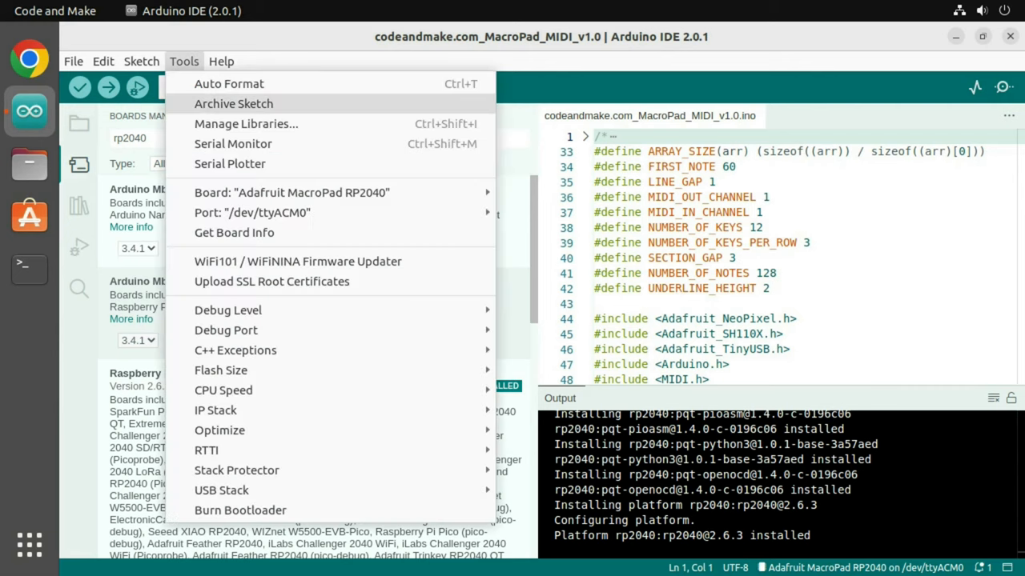
pyautogui.click(246, 123)
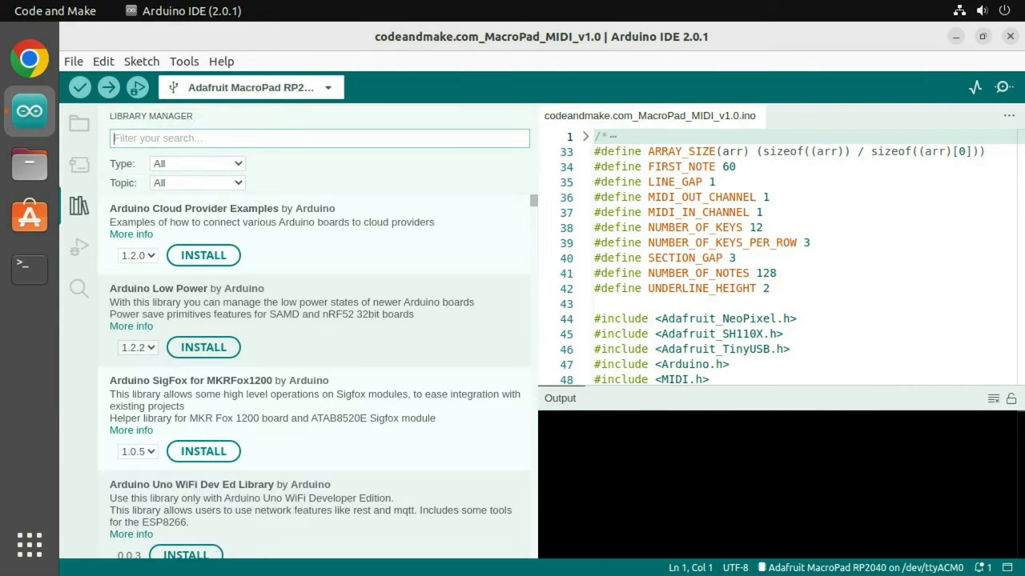
pyautogui.write('neopixel')
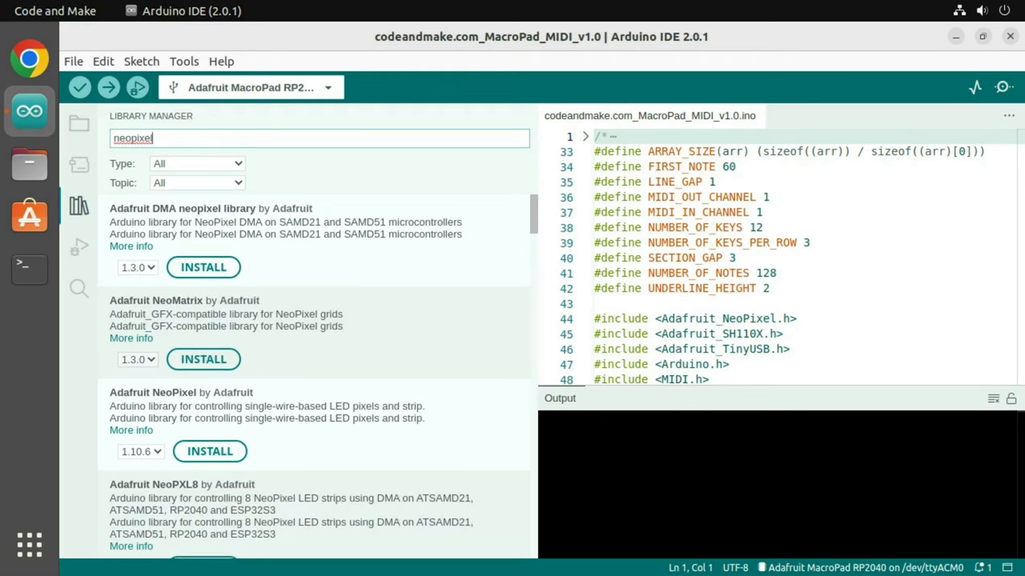
pyautogui.click(210, 450)
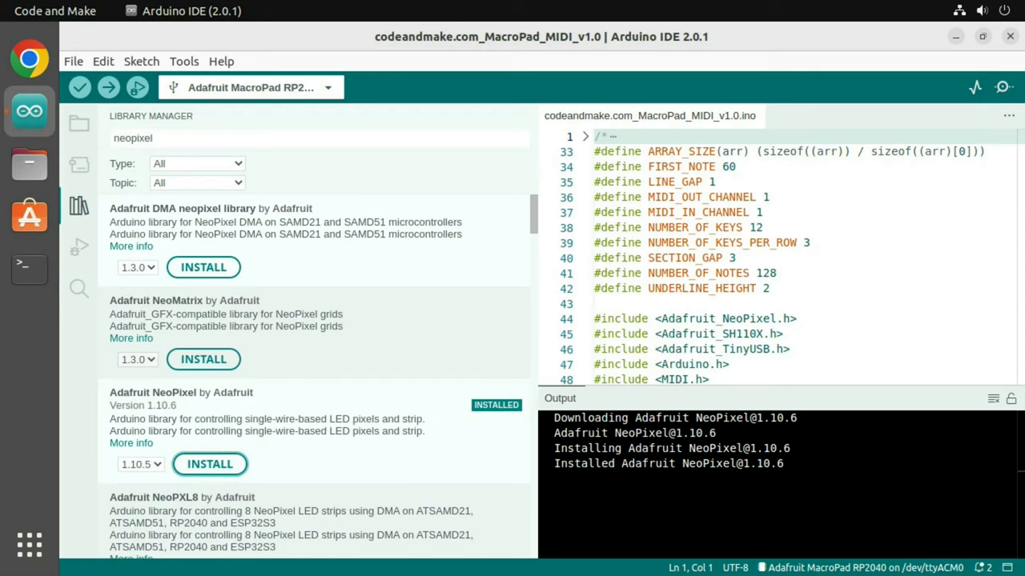
# Install Adafruit SH110X 2.1.8 together with its dependencies
pyautogui.write('sh110x')
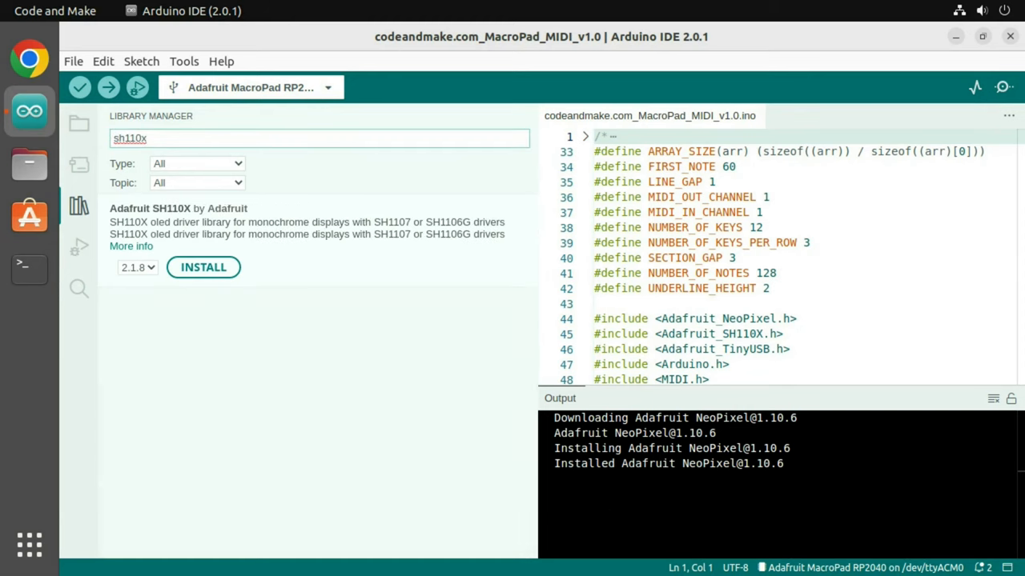
pyautogui.click(203, 266)
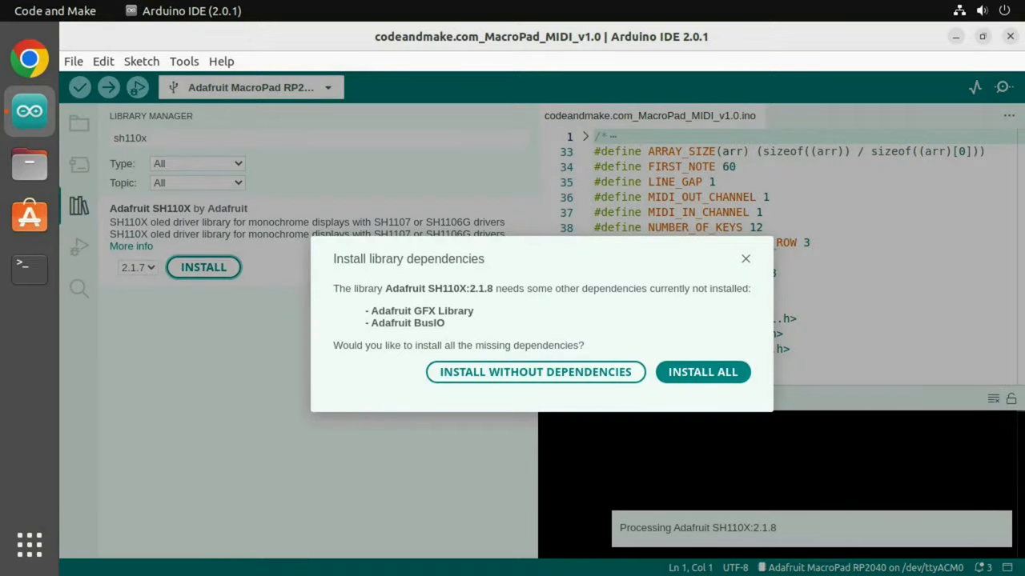
pyautogui.click(703, 372)
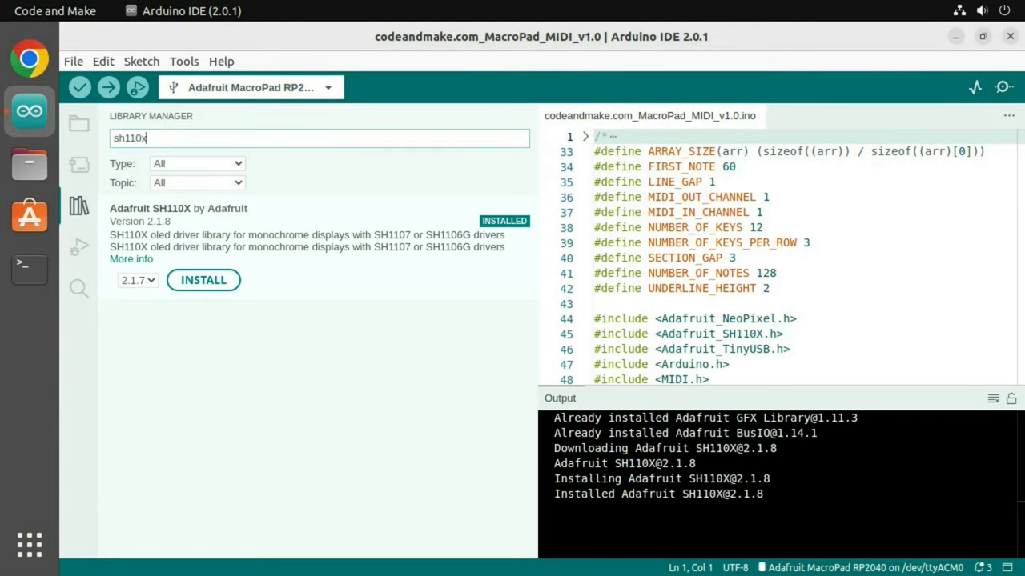
# Install MIDI Library 5.0.2
pyautogui.write('midi')
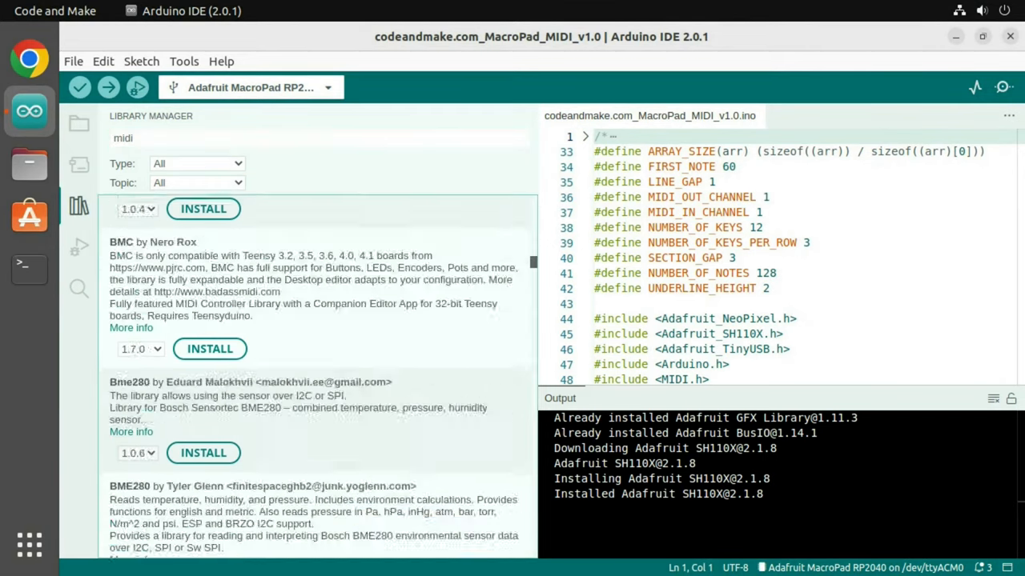
pyautogui.scroll(-3)
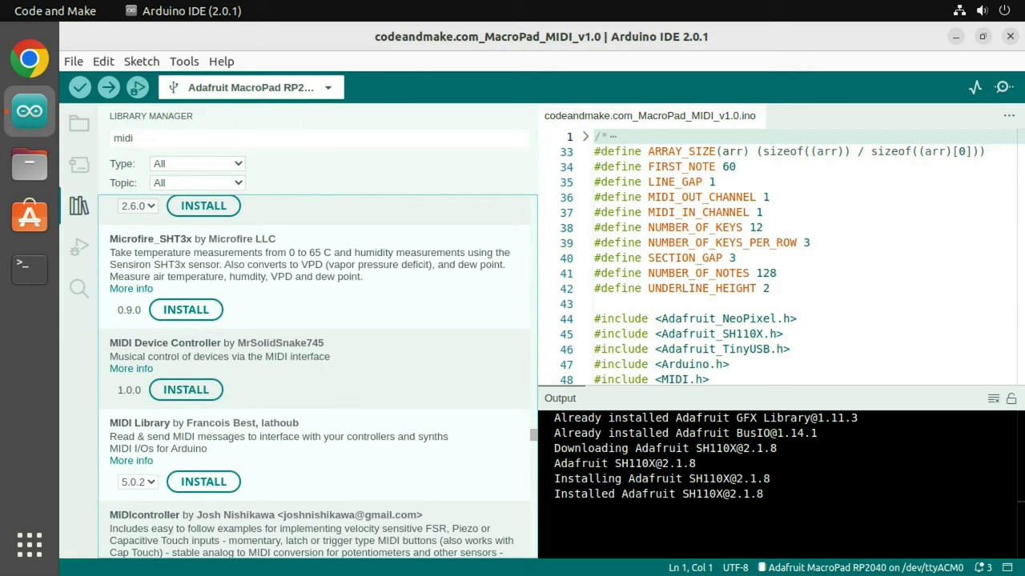
pyautogui.click(203, 482)
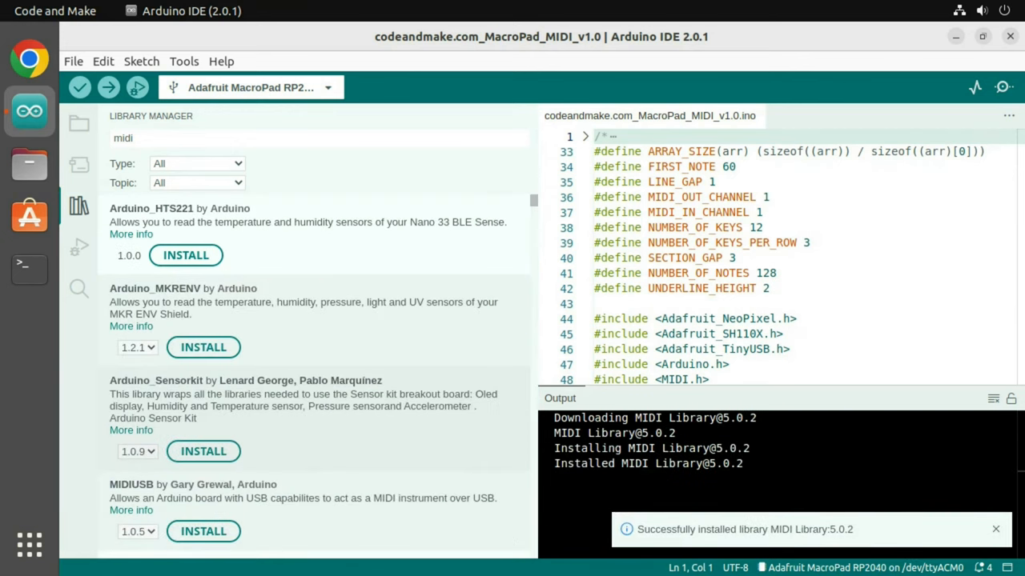
pyautogui.click(991, 525)
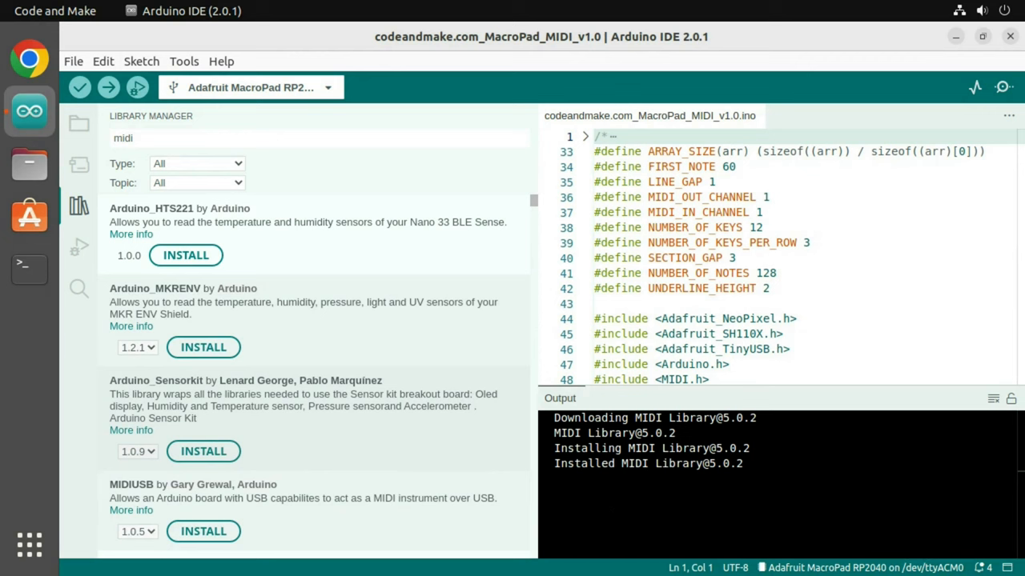
# Install the RotaryEncoder 1.5.3 library
pyautogui.write('rotaryencoder')
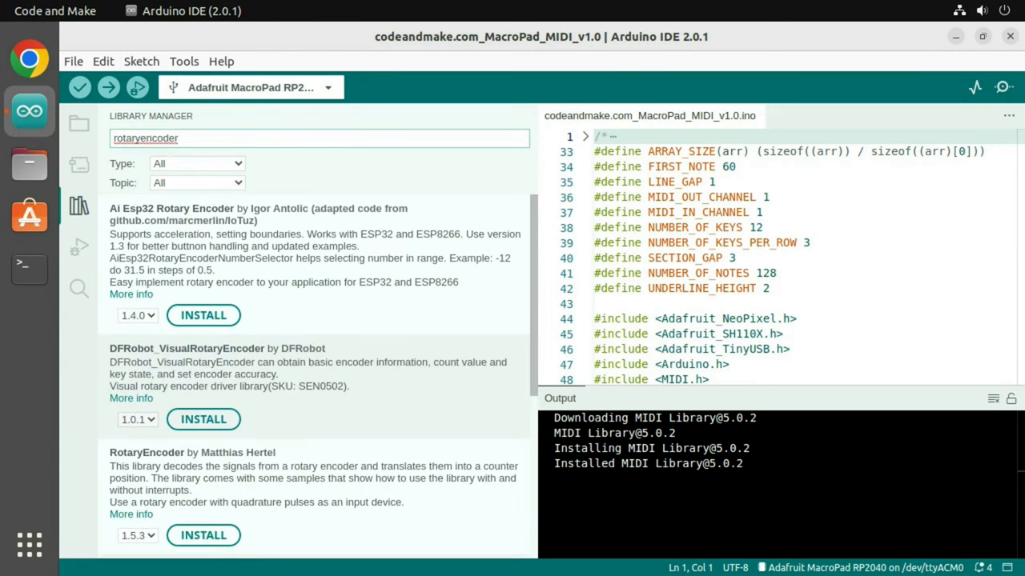
pyautogui.scroll(-3)
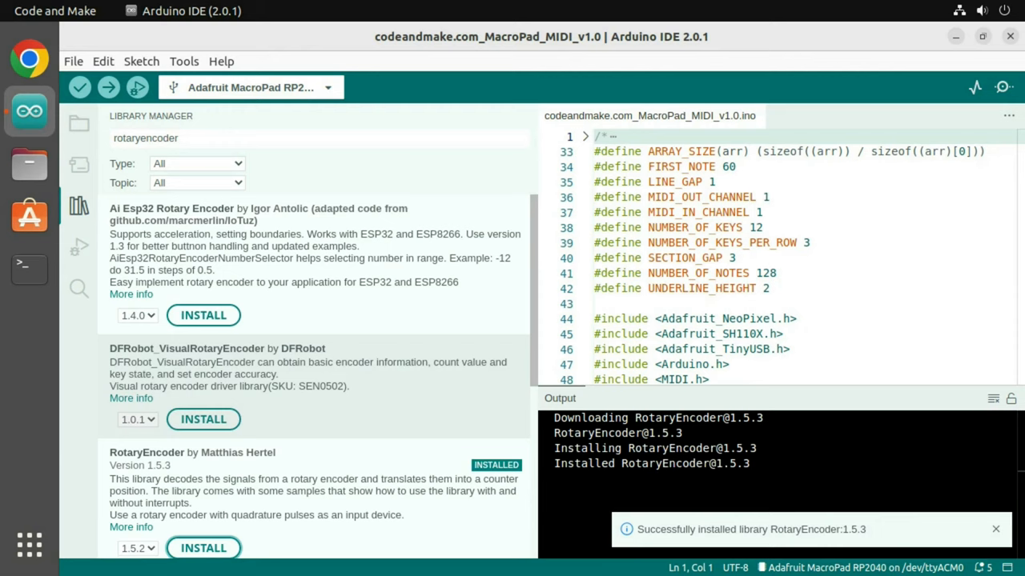
pyautogui.click(184, 61)
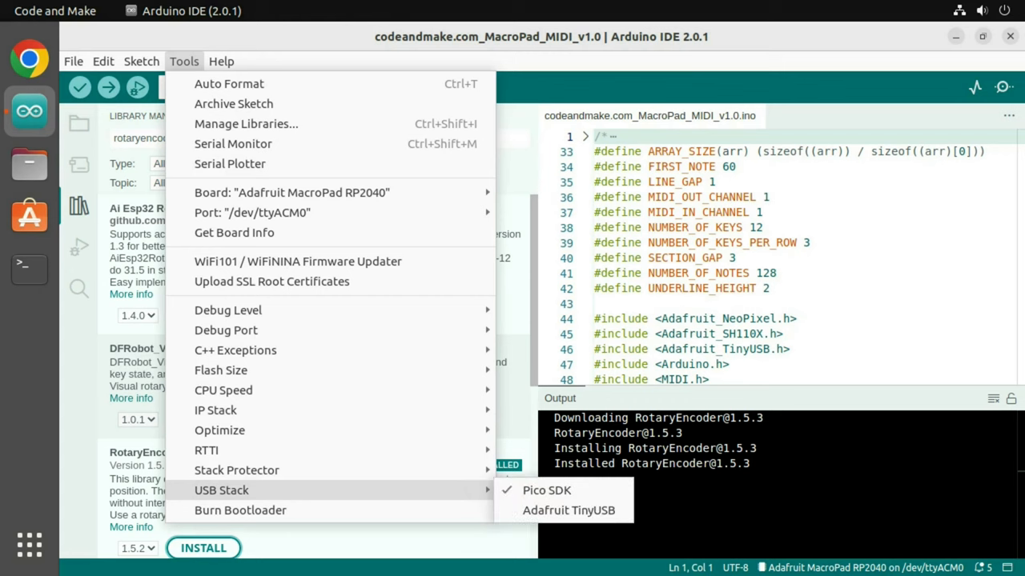
pyautogui.moveTo(562, 511)
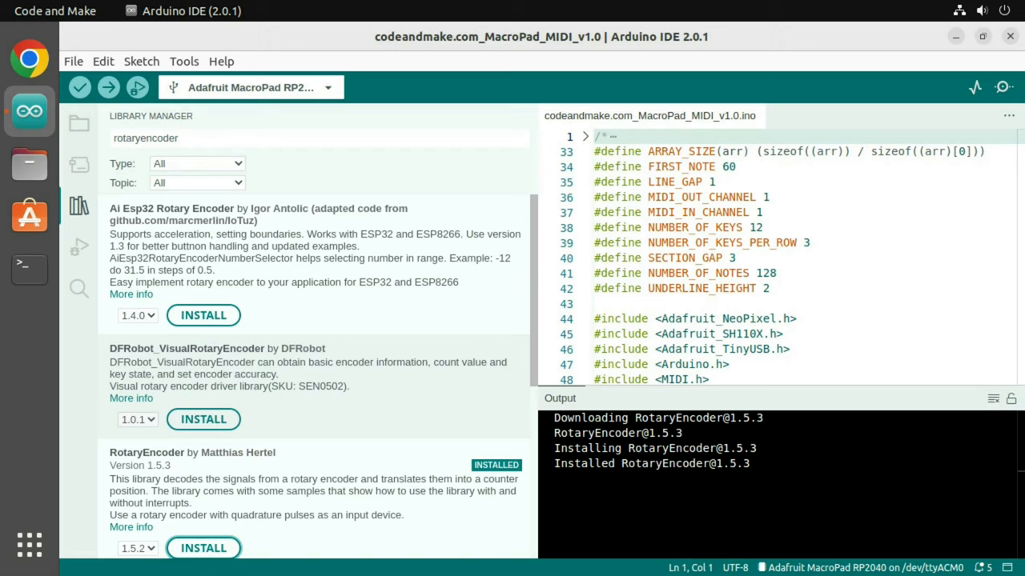
# Set the USB stack to Adafruit TinyUSB and open a new Chrome tab
pyautogui.click(108, 86)
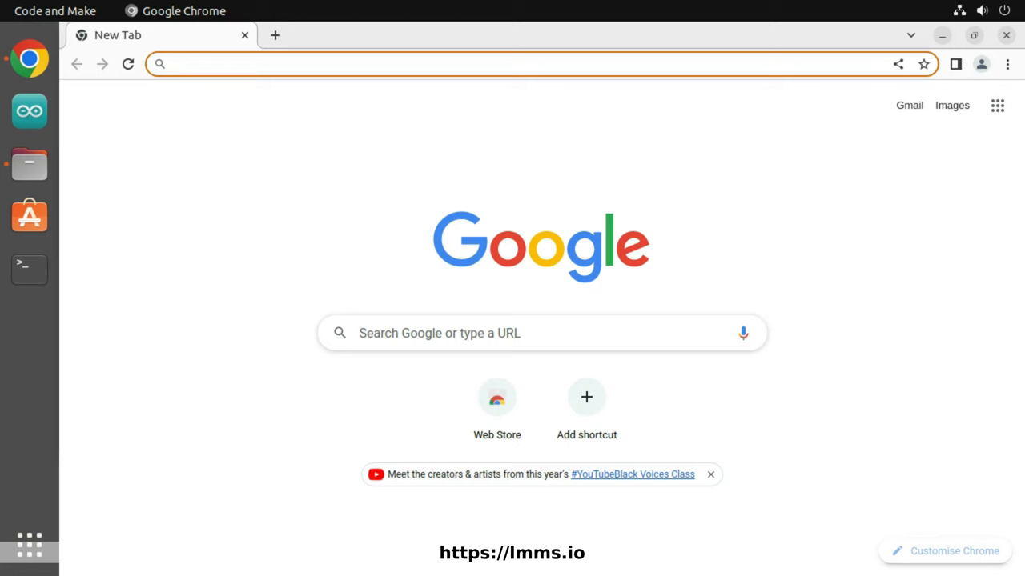
# Download the LMMS 1.2.2 Linux 64-bit AppImage from lmms.io/download
pyautogui.write('https://lmms.io/download')
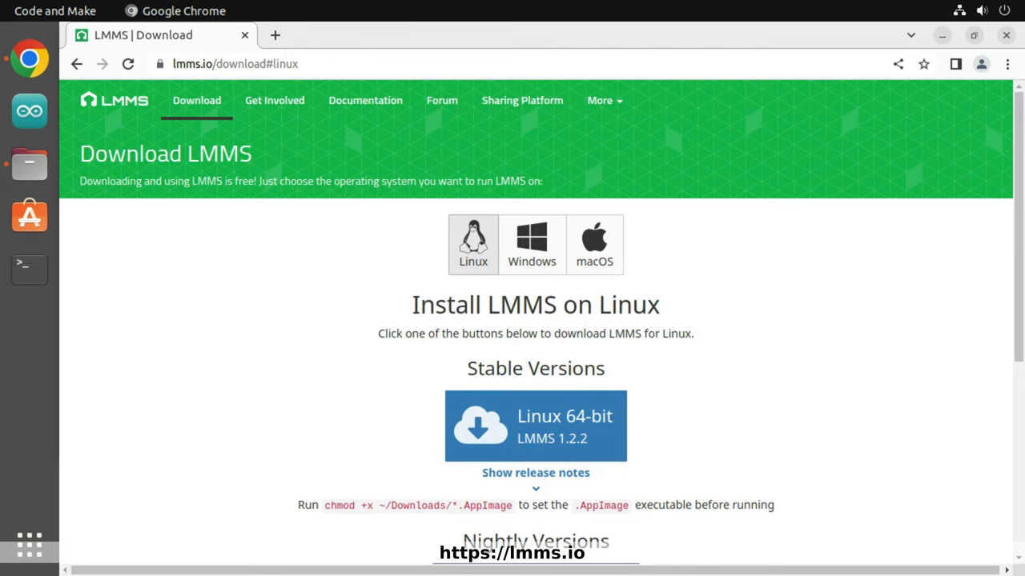
pyautogui.scroll(-3)
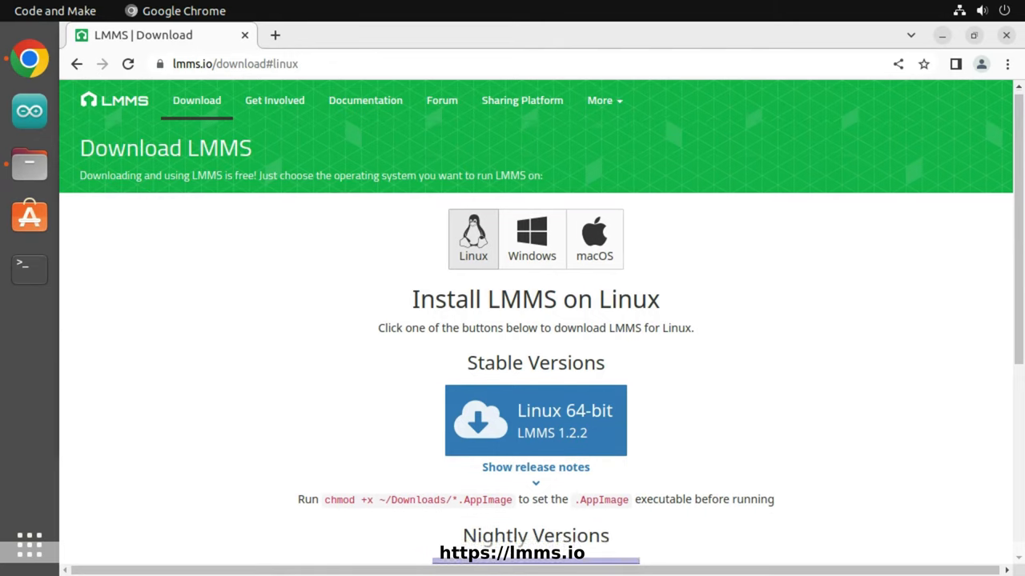
pyautogui.scroll(-3)
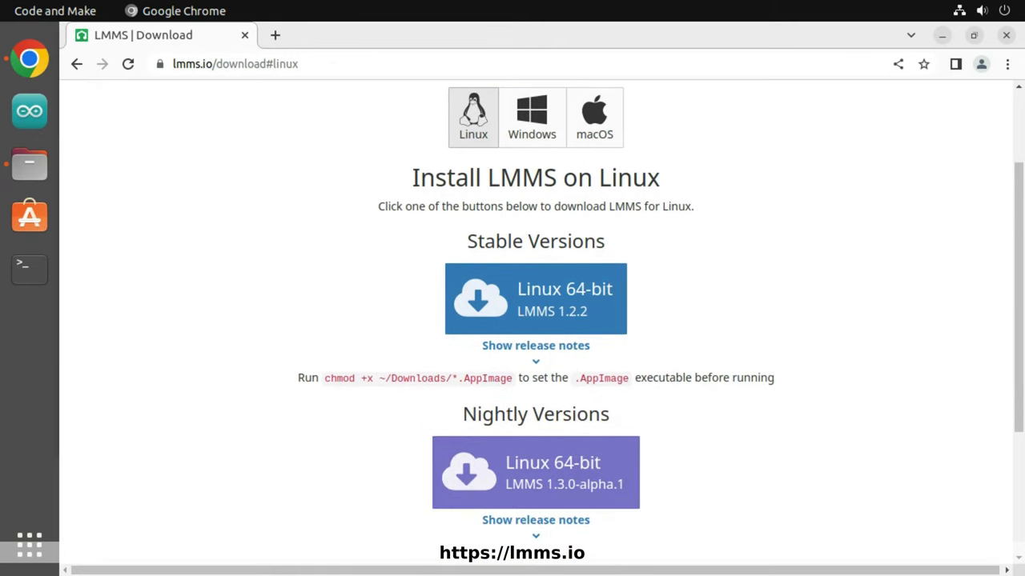
pyautogui.moveTo(535, 299)
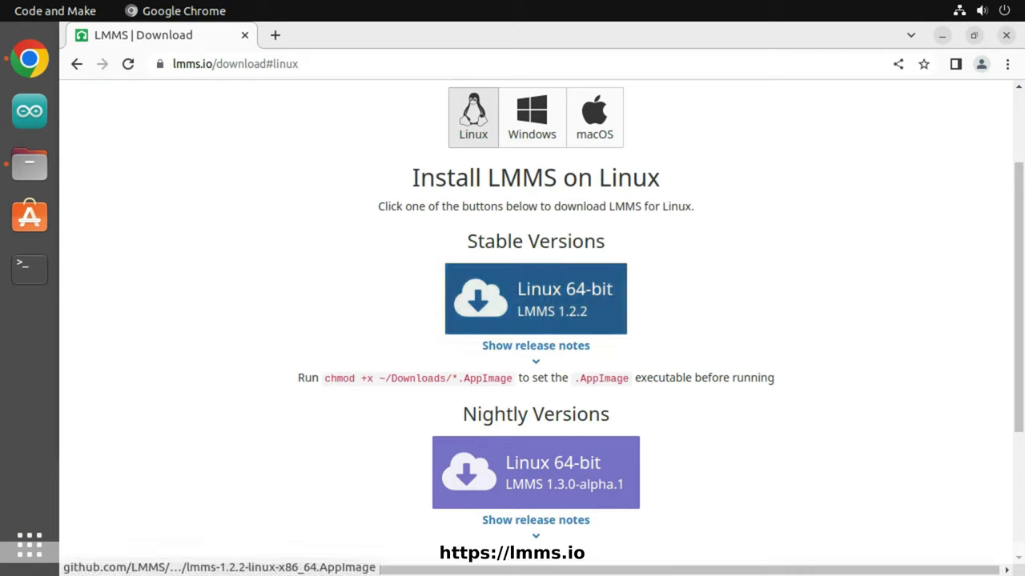
pyautogui.click(535, 298)
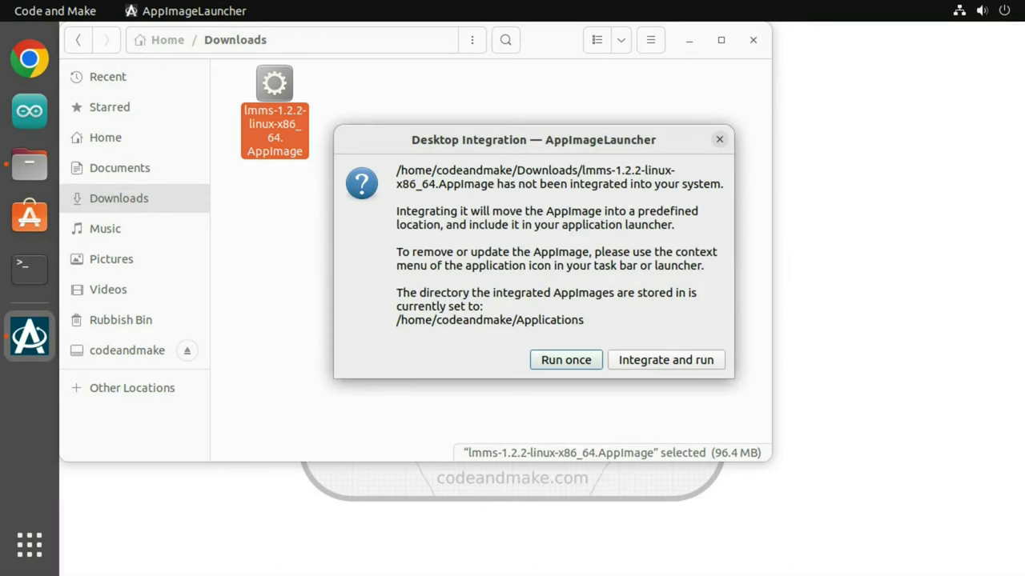
# Run the LMMS AppImage once, create its working directory and acknowledge the restart notice
pyautogui.click(565, 359)
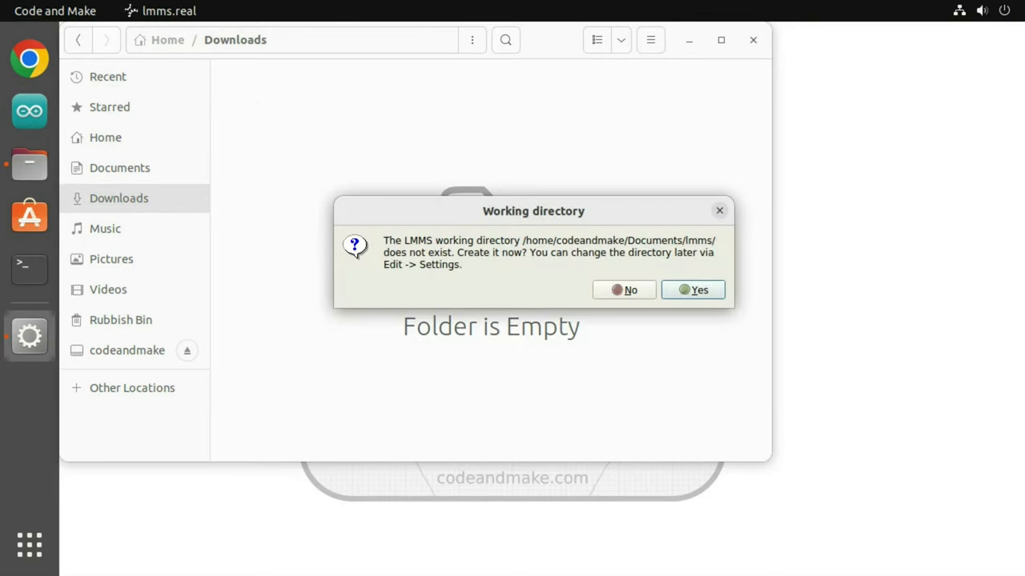
pyautogui.click(693, 290)
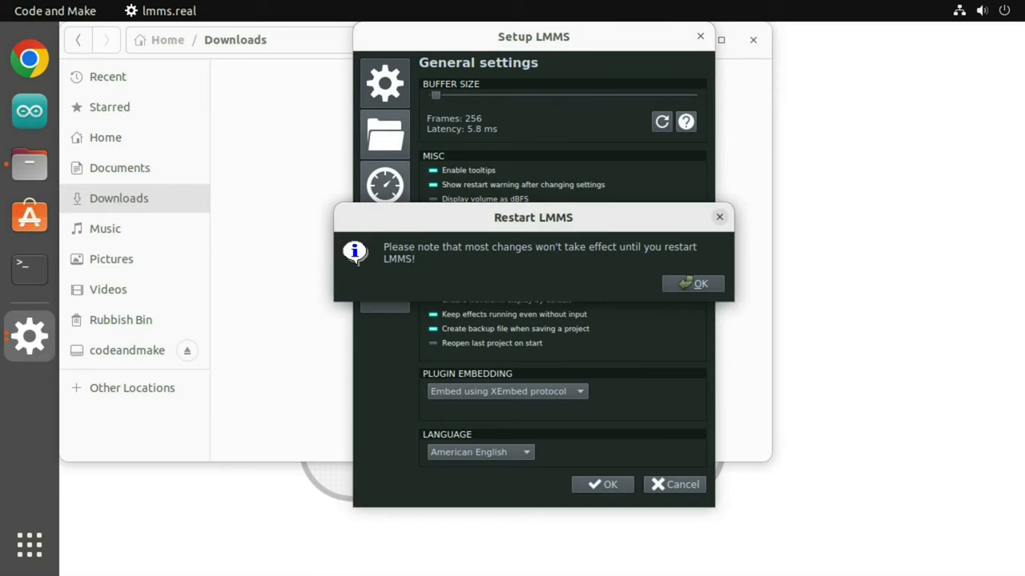
pyautogui.click(693, 283)
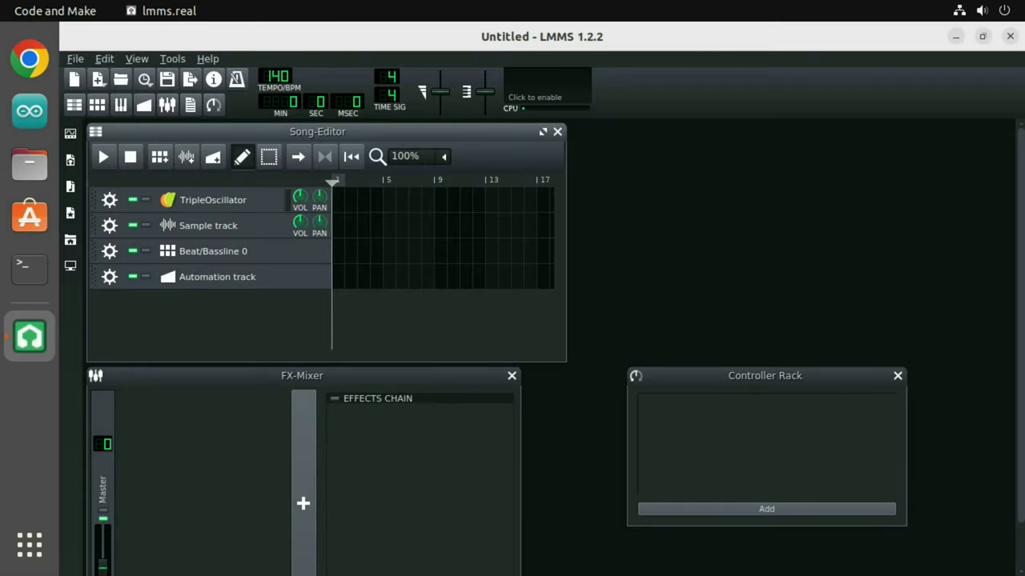
# Set the TripleOscillator track's MIDI input to MacroPad RP2040 MIDI 1
pyautogui.click(109, 200)
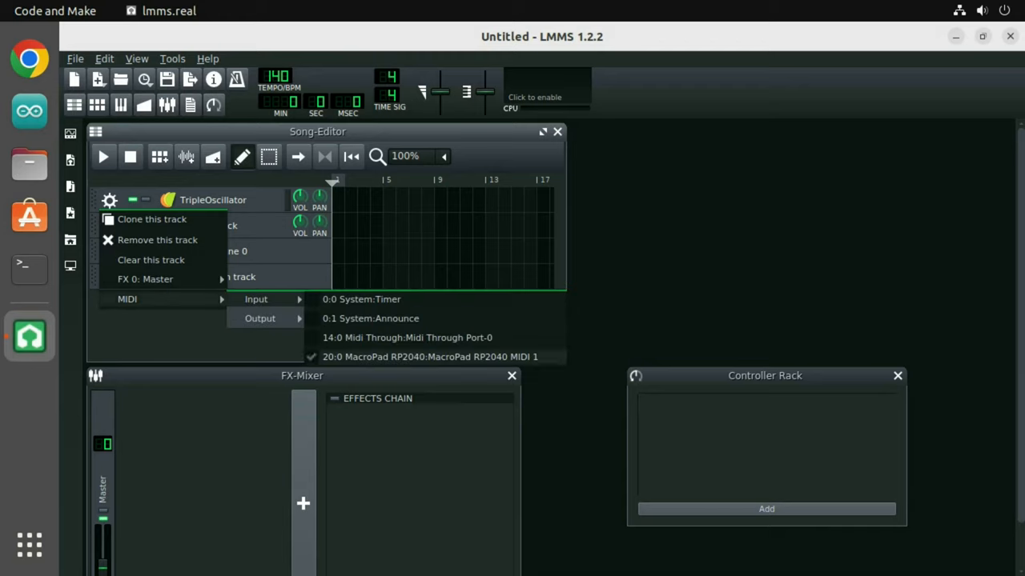
pyautogui.click(437, 356)
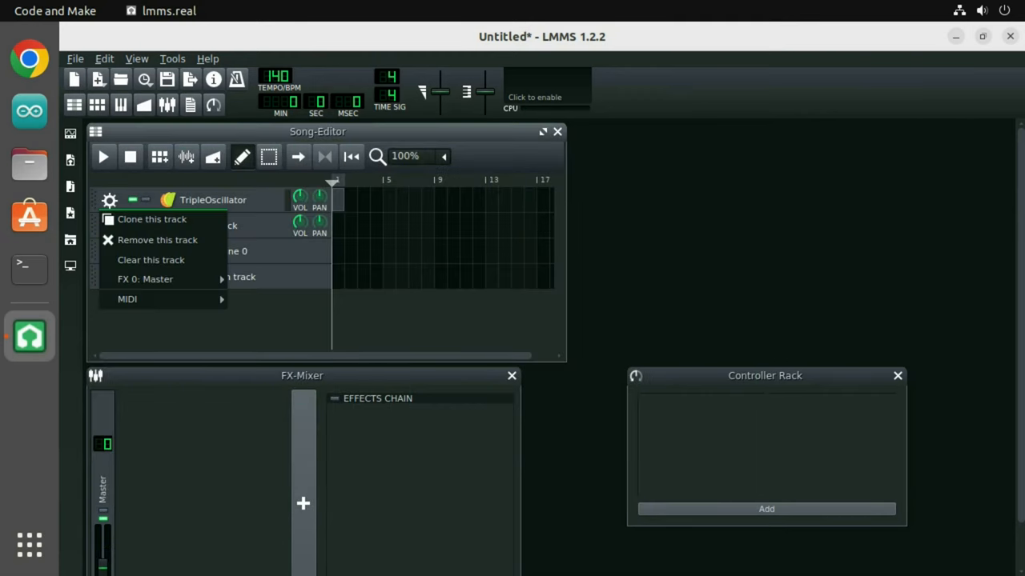
pyautogui.moveTo(126, 299)
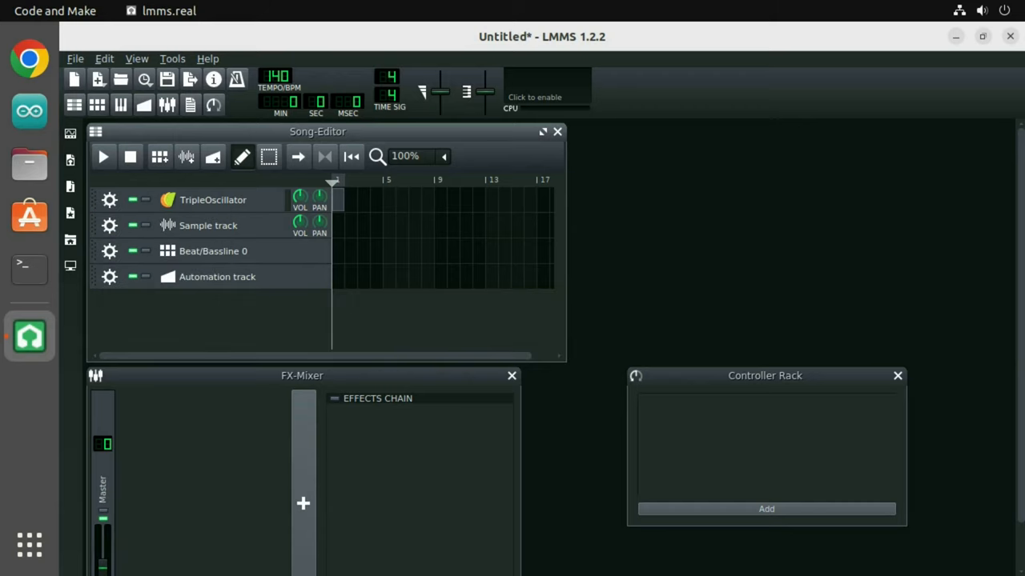
pyautogui.click(110, 199)
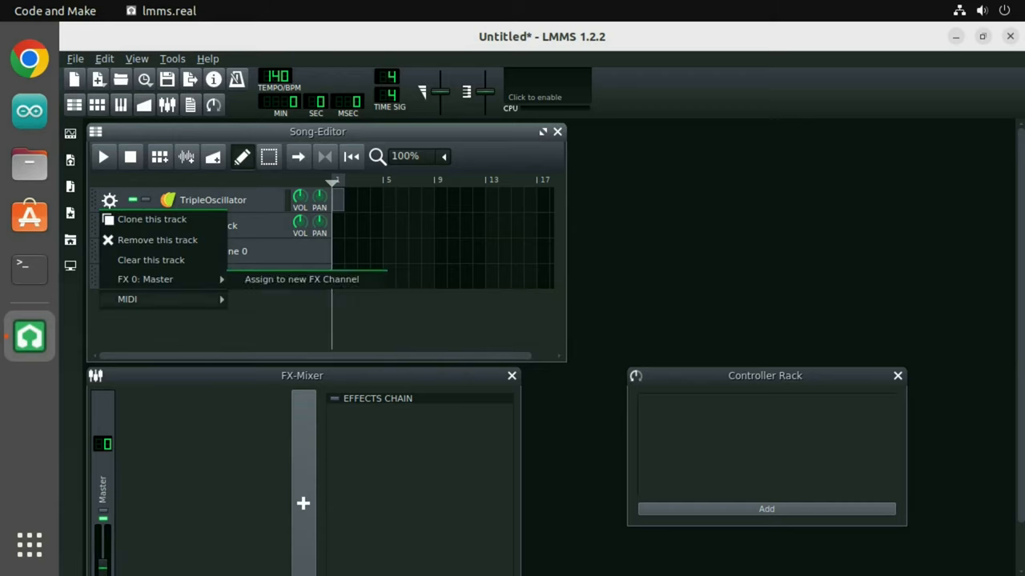